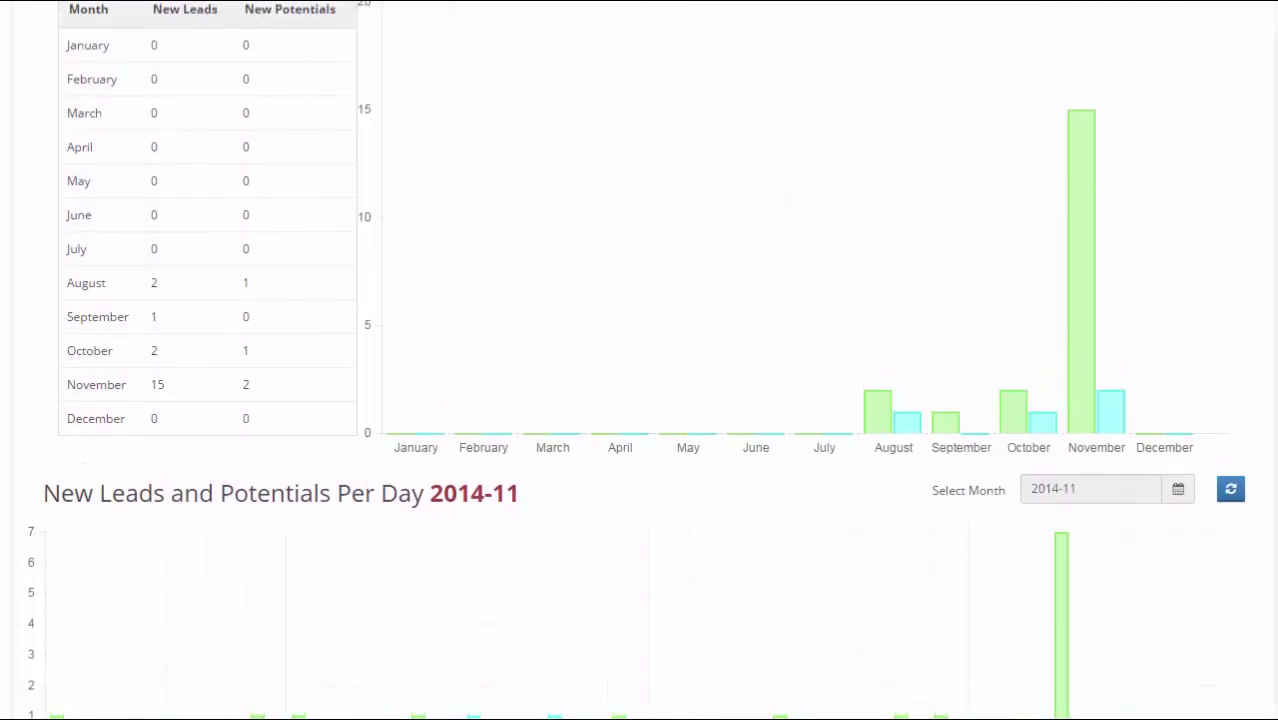
# Review the CRM Module Status and General Settings sections on the Settings page
pyautogui.scroll(3)
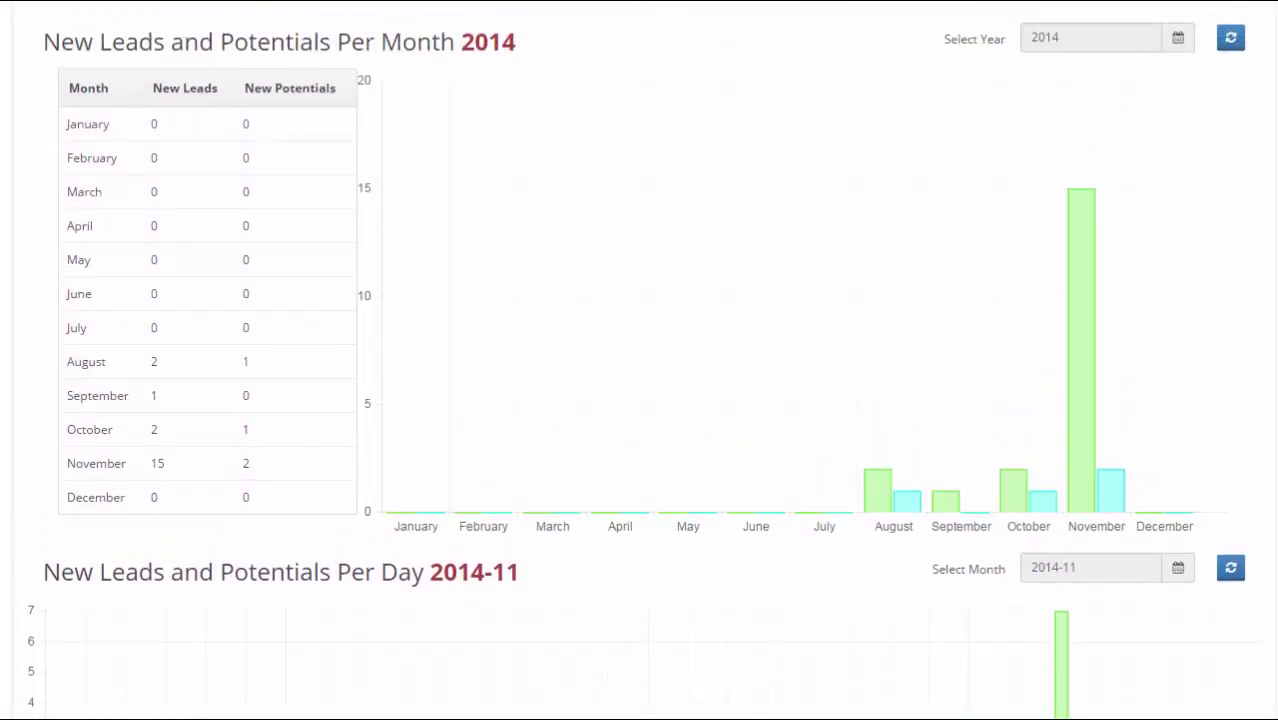
pyautogui.click(773, 32)
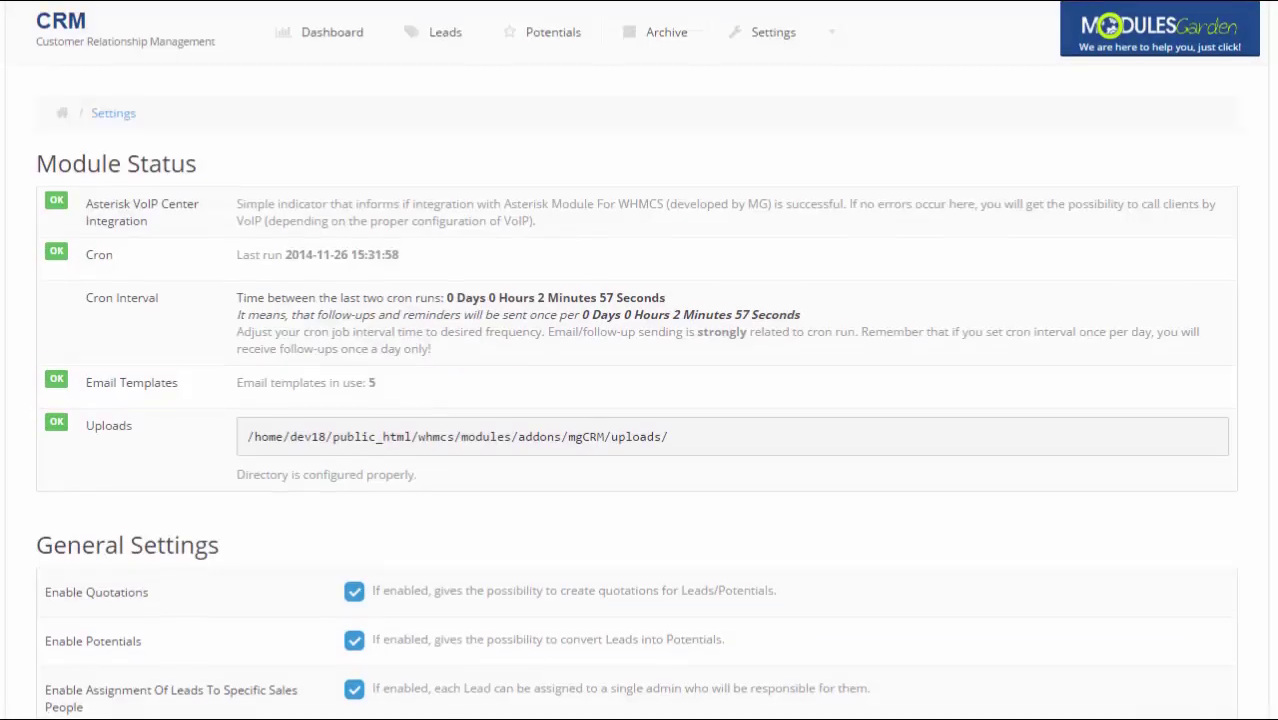
pyautogui.scroll(-3)
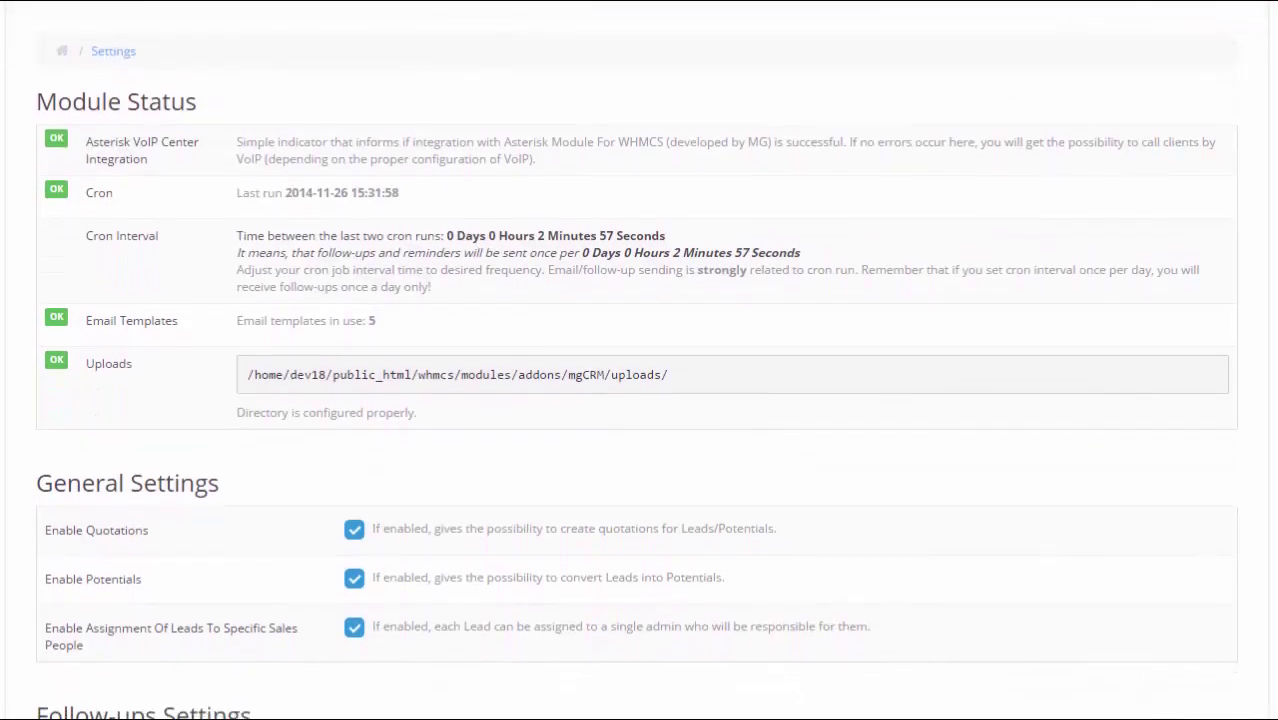
pyautogui.scroll(-3)
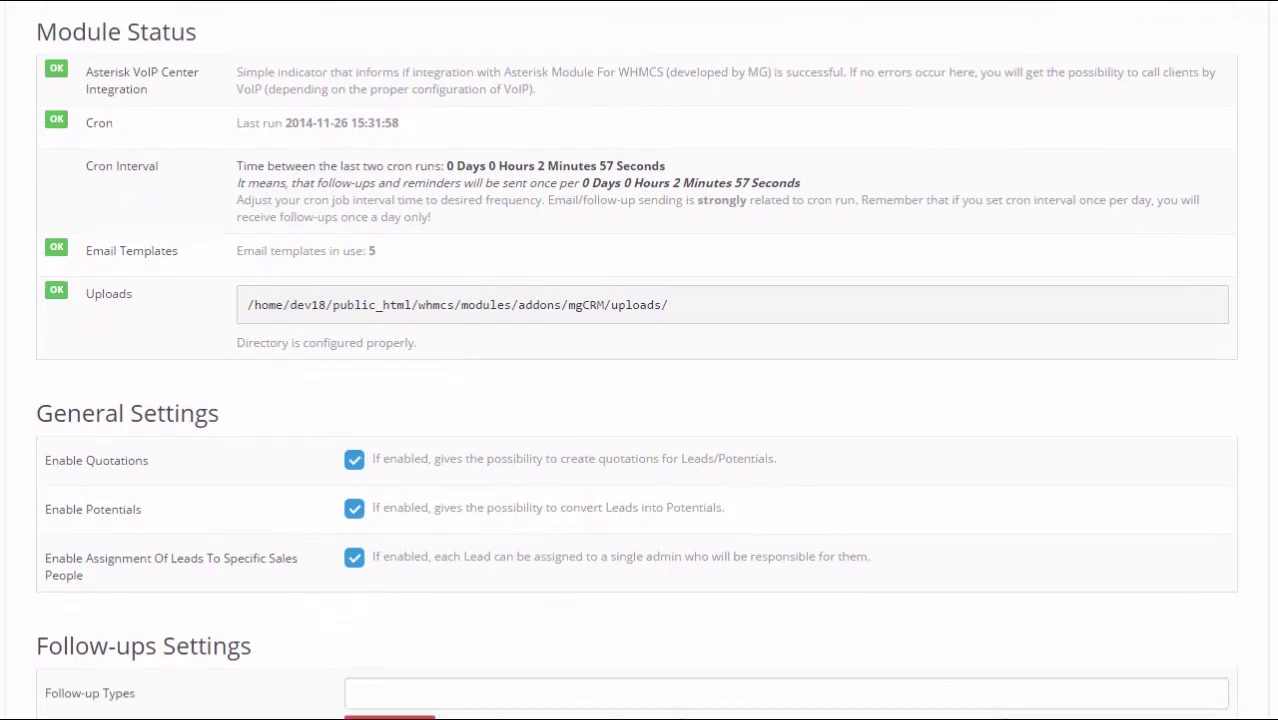
pyautogui.scroll(-3)
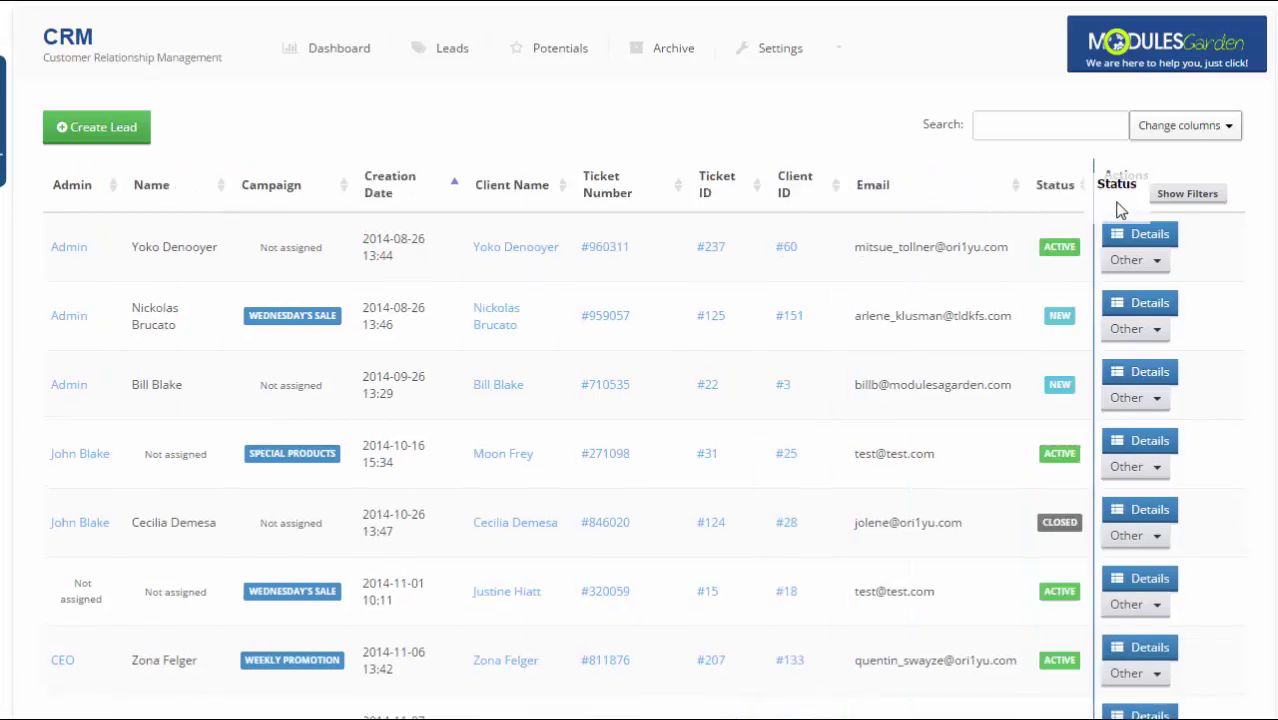
# Open support ticket #929041, showing its CRM bar with no lead or potential assigned
pyautogui.click(1184, 124)
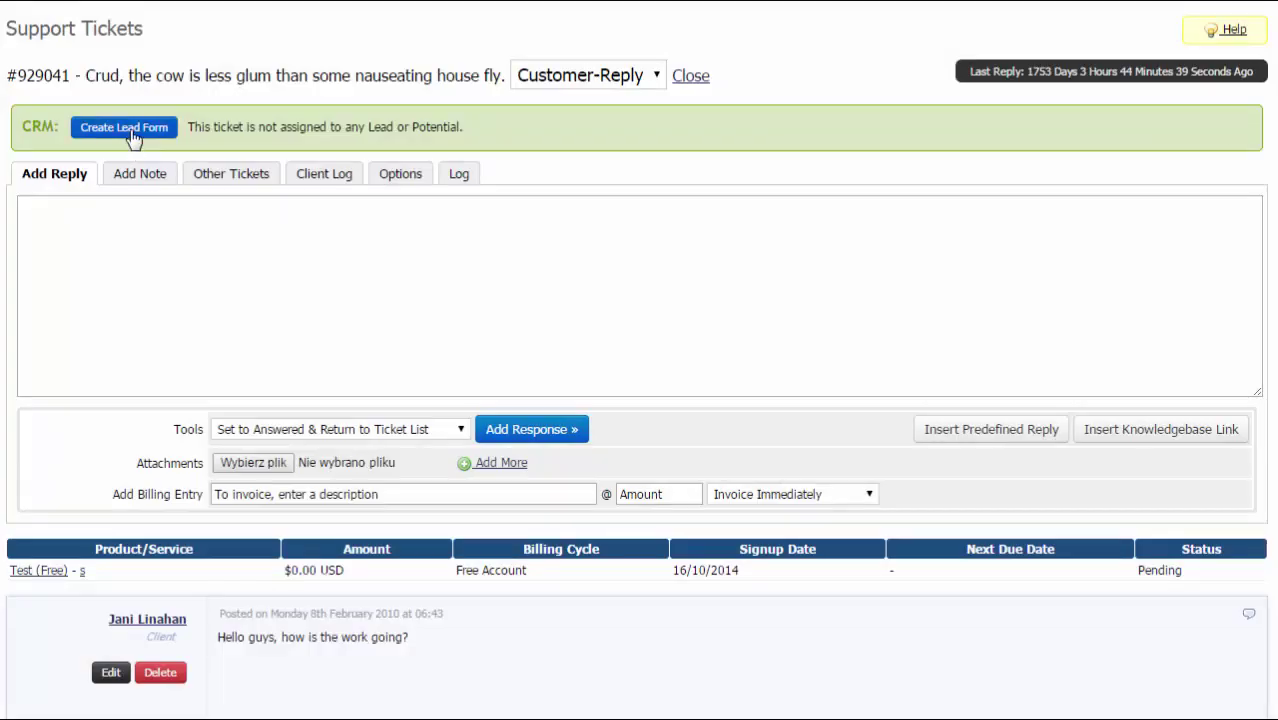
# Start a lead from the ticket assigned to Admin and browse its campaign choices
pyautogui.click(123, 127)
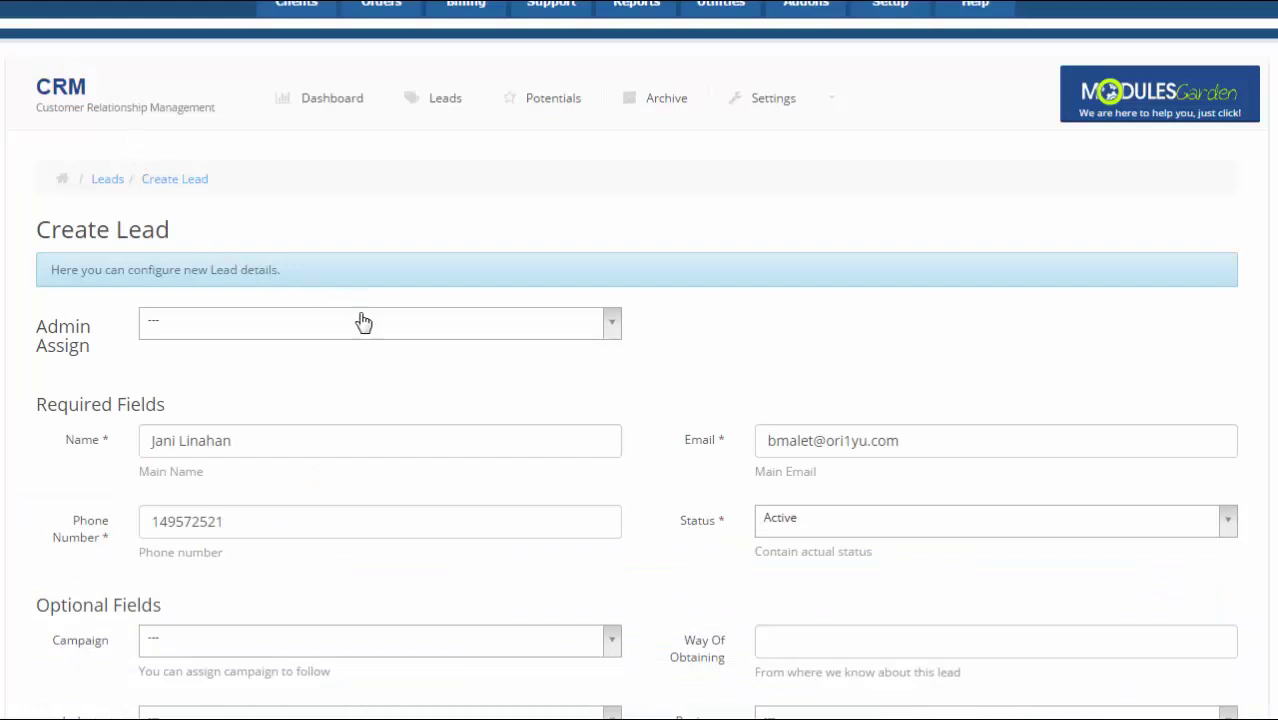
pyautogui.click(378, 322)
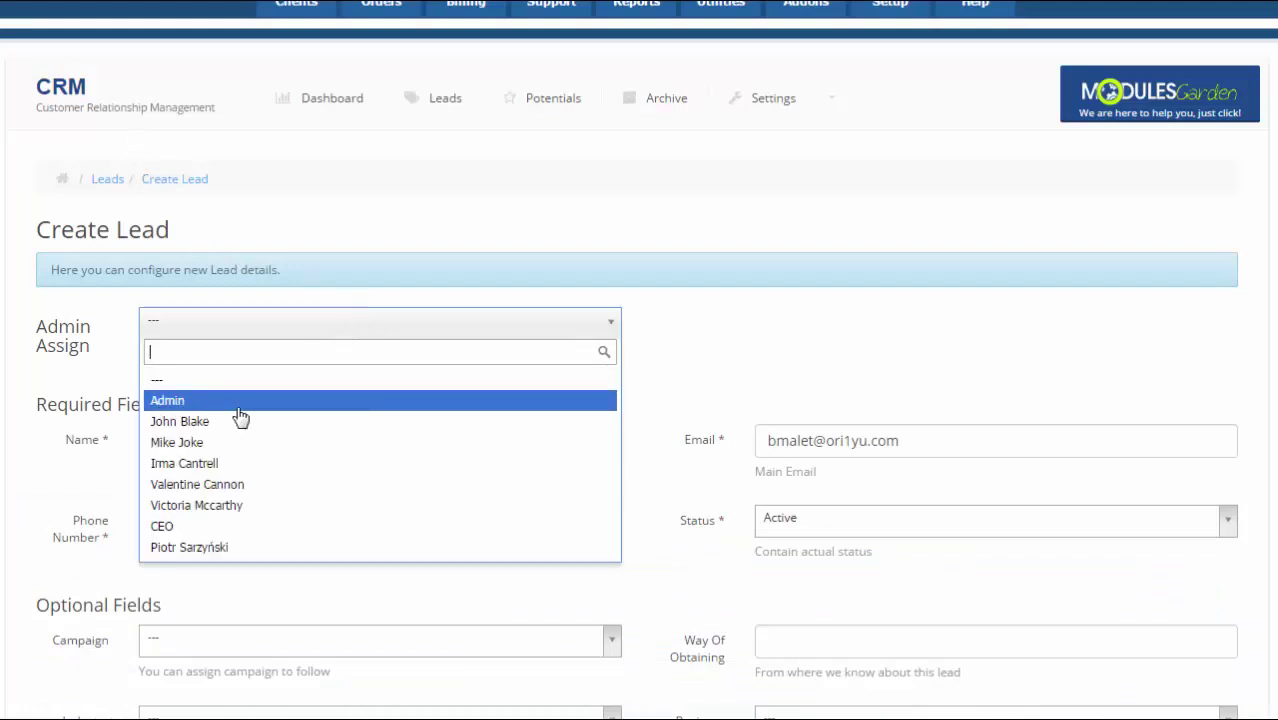
pyautogui.click(167, 400)
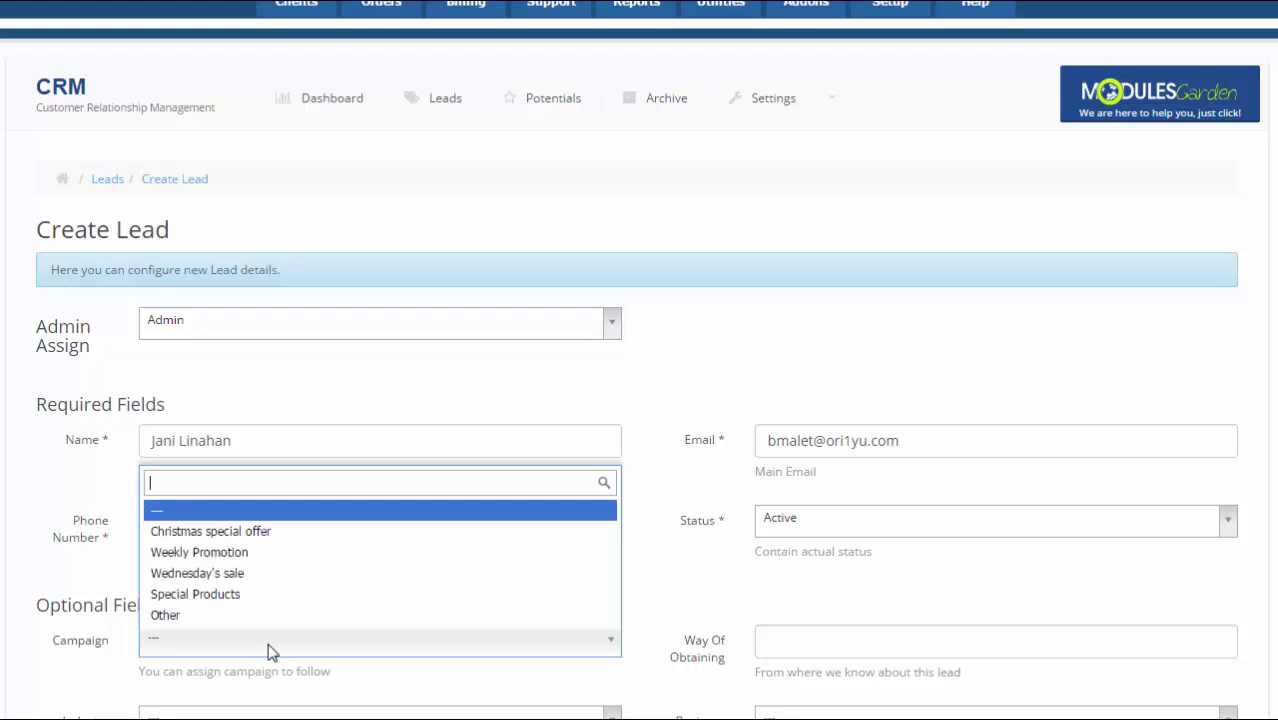
pyautogui.click(199, 552)
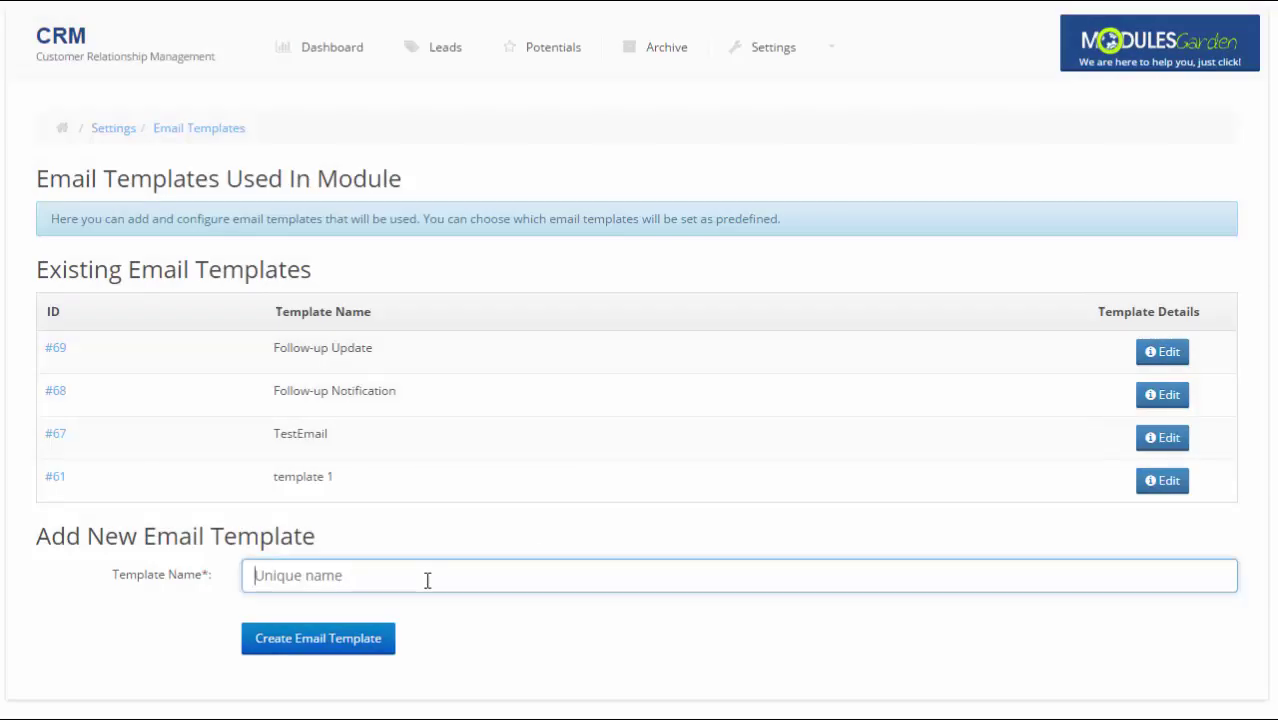
# Create an email template named 'New Template'
pyautogui.write('New Template')
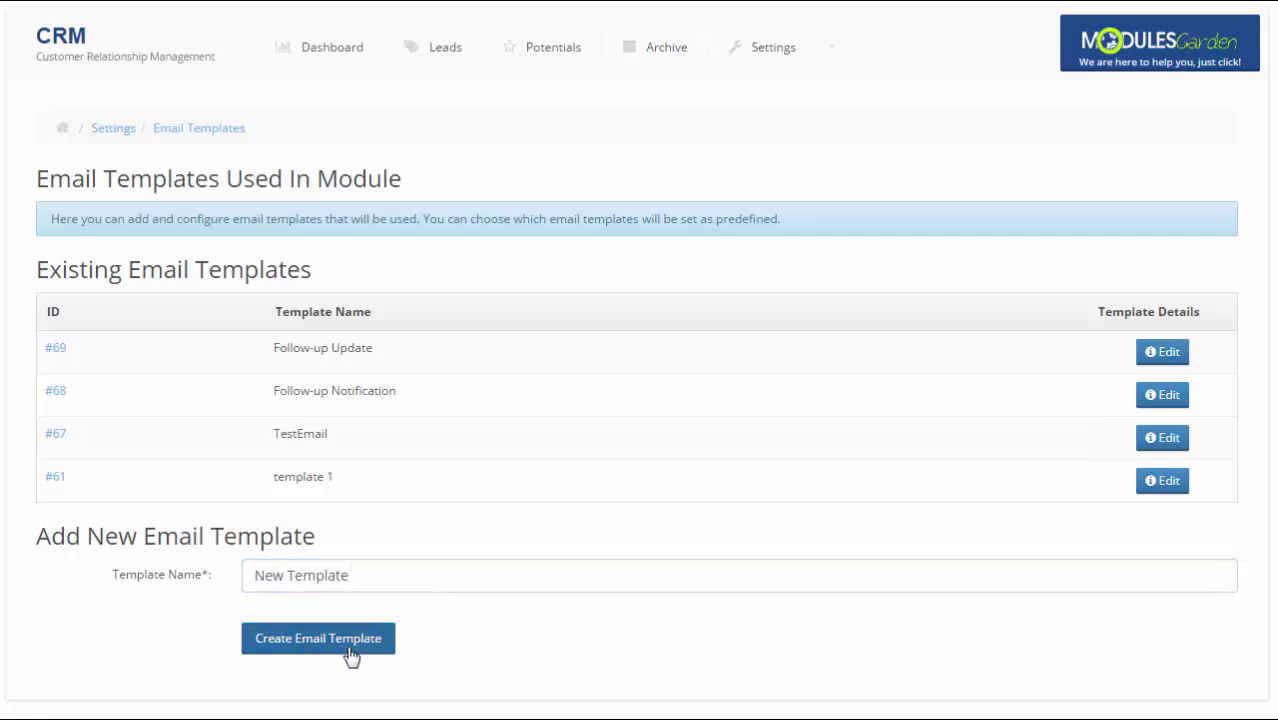
pyautogui.click(318, 638)
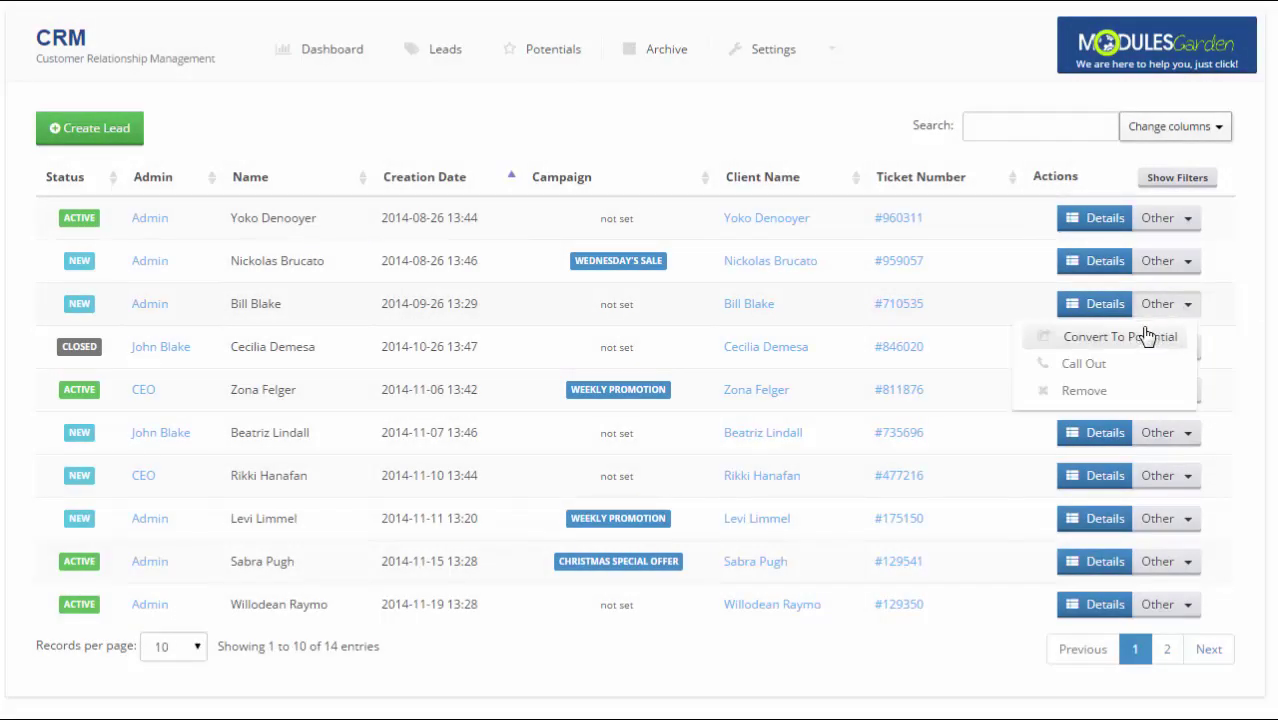
pyautogui.click(1119, 336)
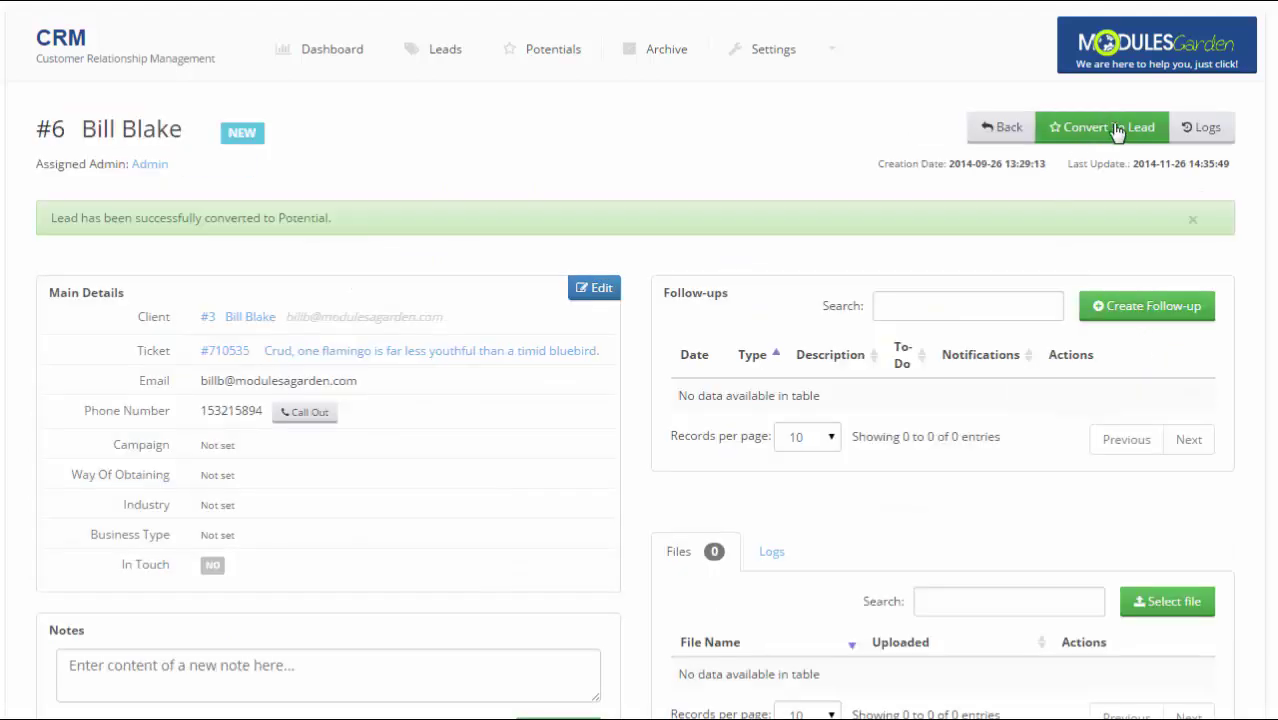
pyautogui.click(1101, 127)
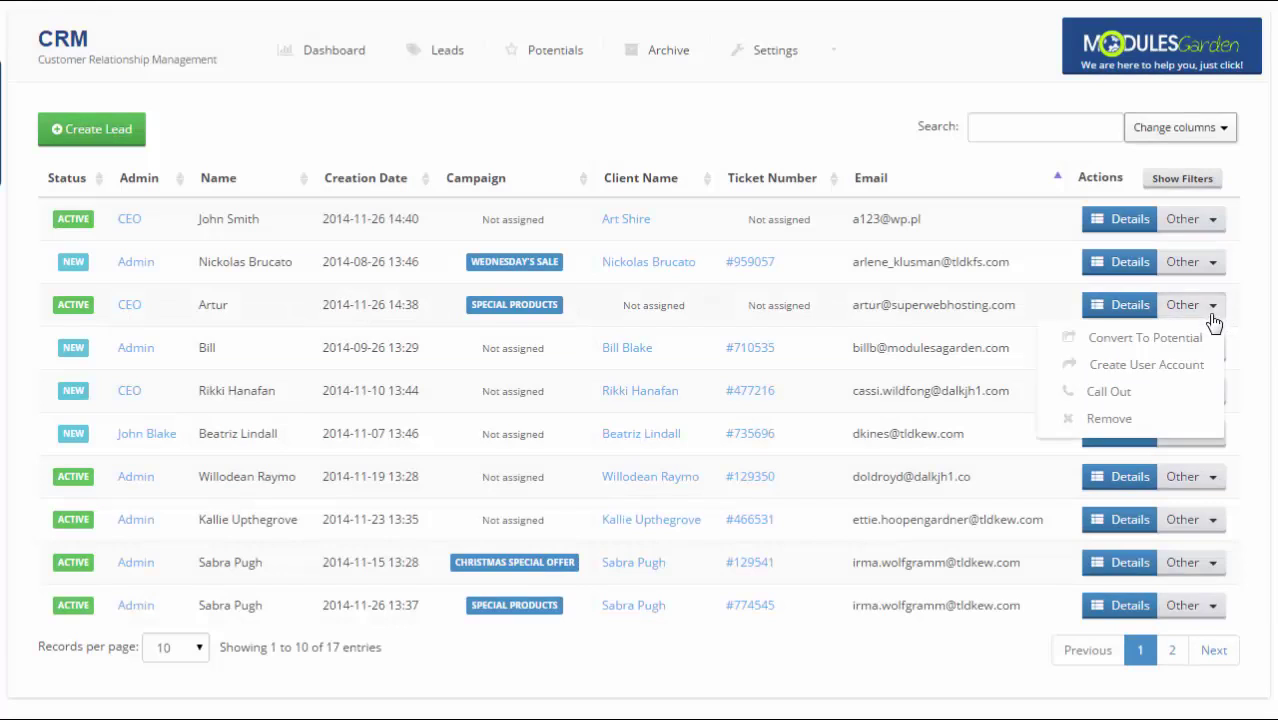
pyautogui.moveTo(1120, 391)
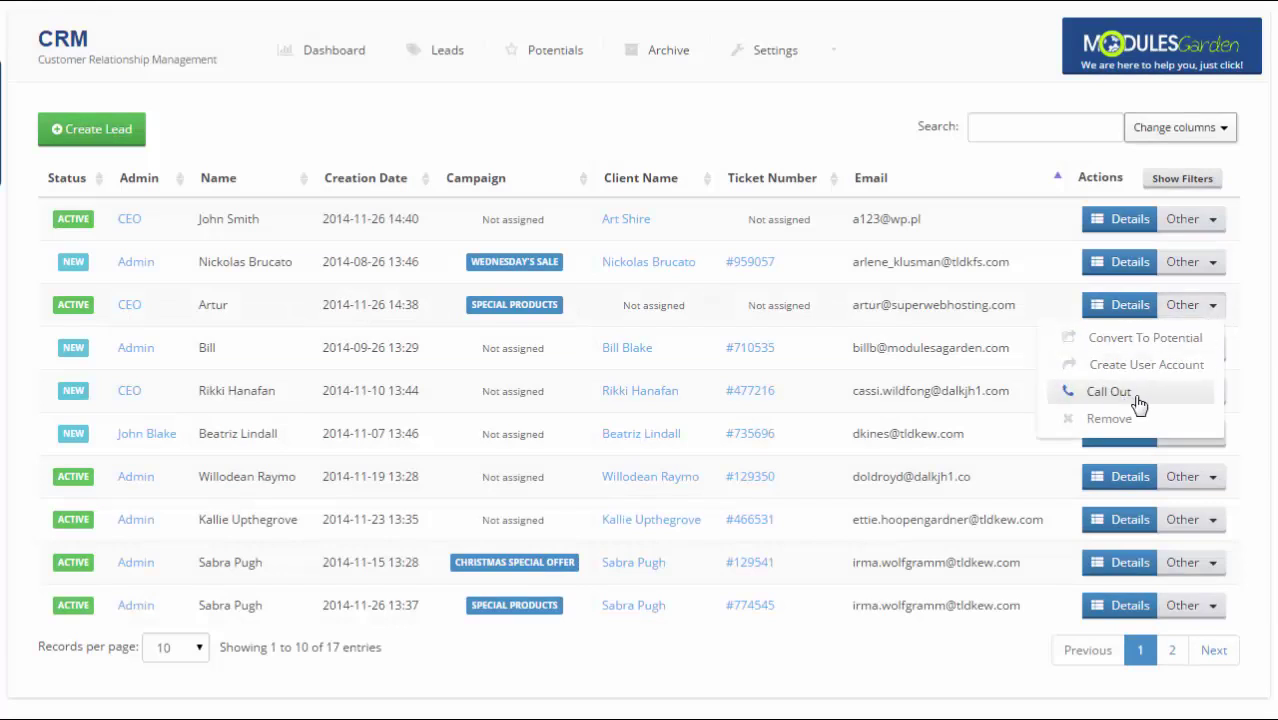
pyautogui.click(1108, 391)
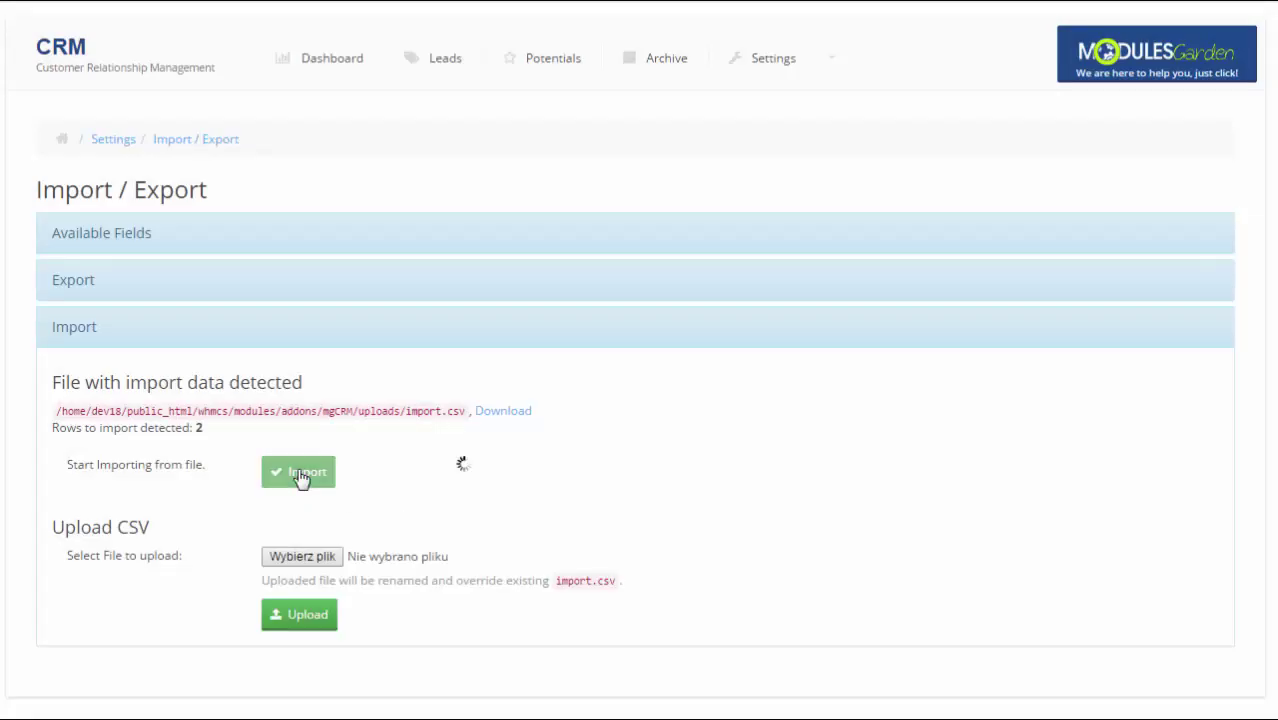
# Import the 2 rows from the detected CSV file and expand the leads Export panel
pyautogui.click(298, 471)
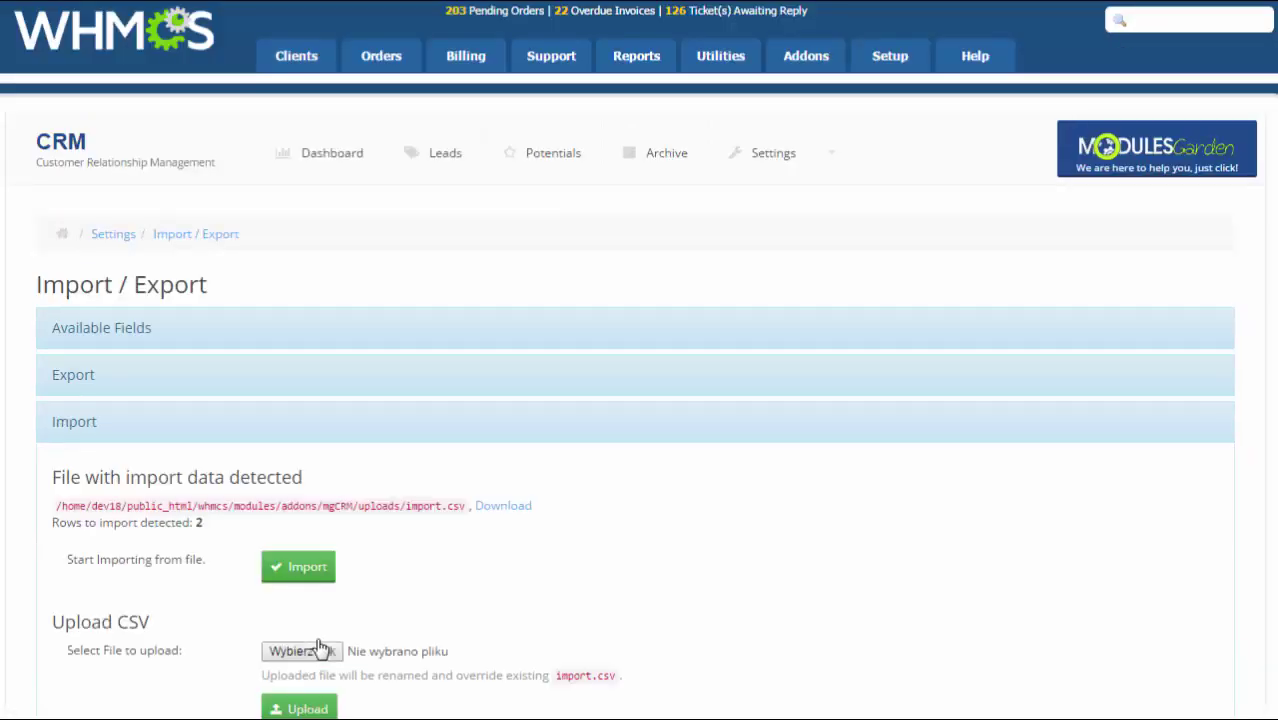
pyautogui.moveTo(343, 553)
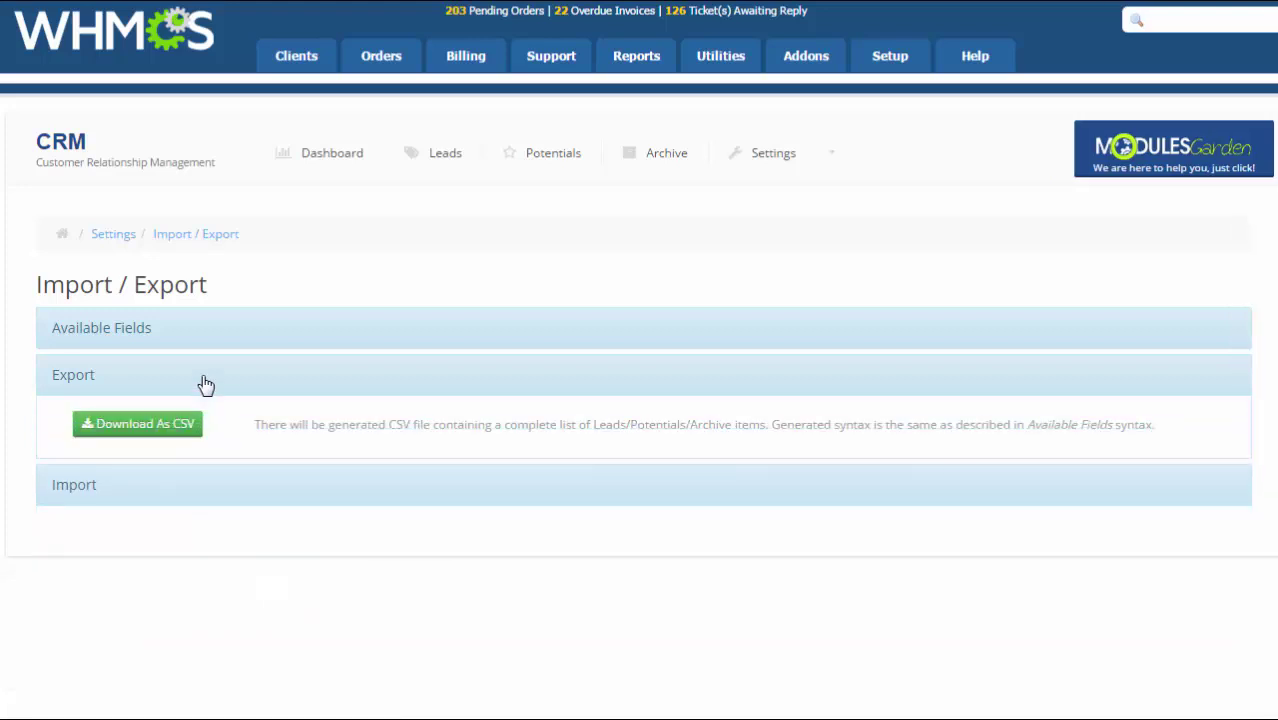
pyautogui.click(101, 327)
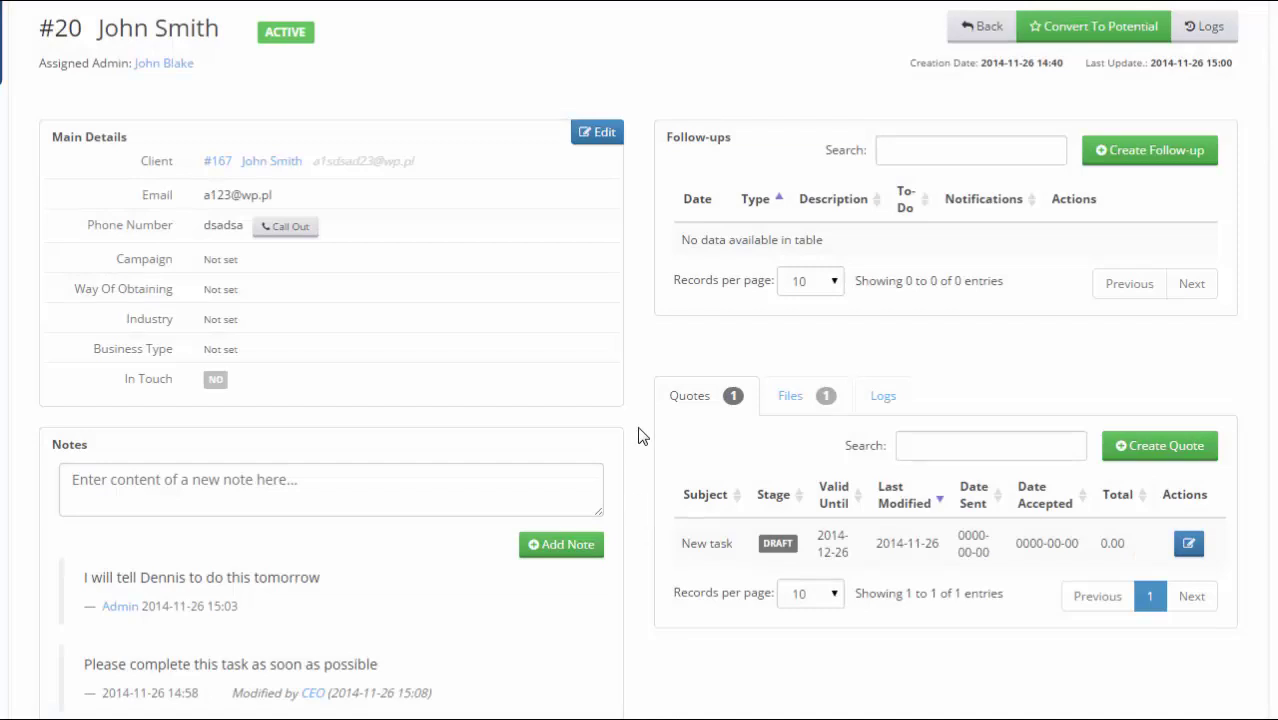
# Browse John Smith's Files and Logs tabs and save CEO as the lead's assigned admin
pyautogui.click(789, 395)
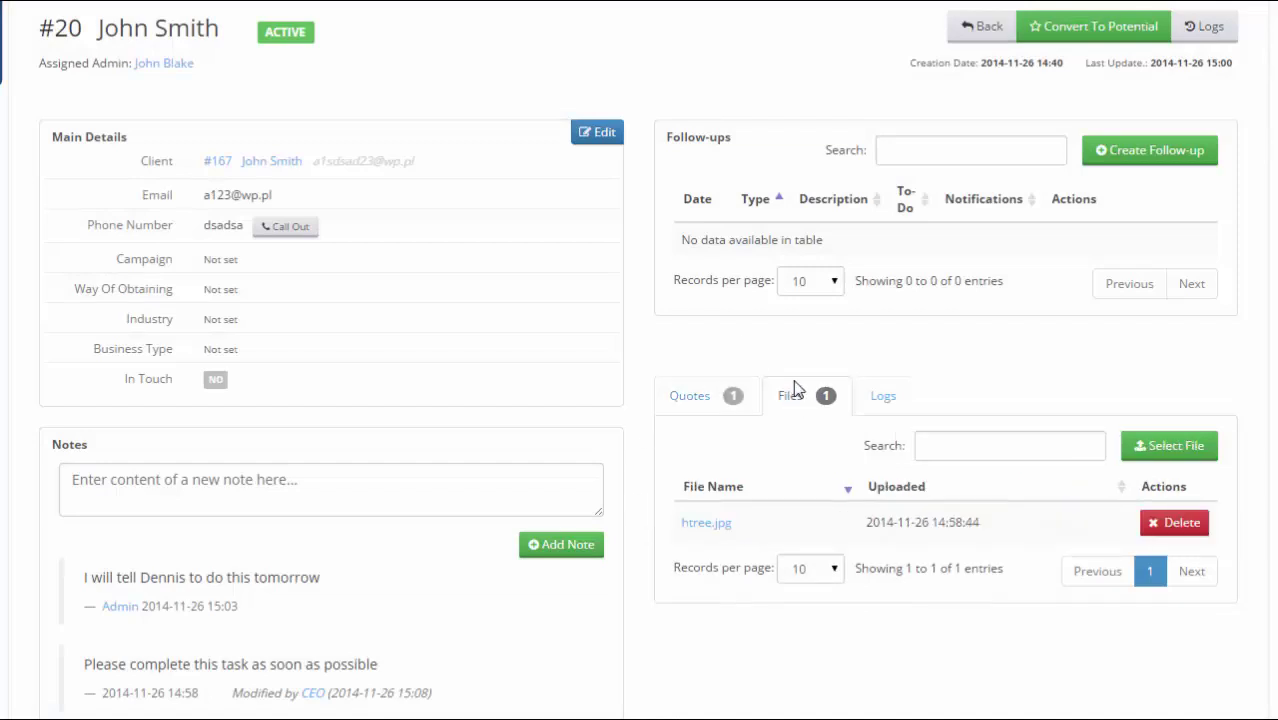
pyautogui.click(882, 395)
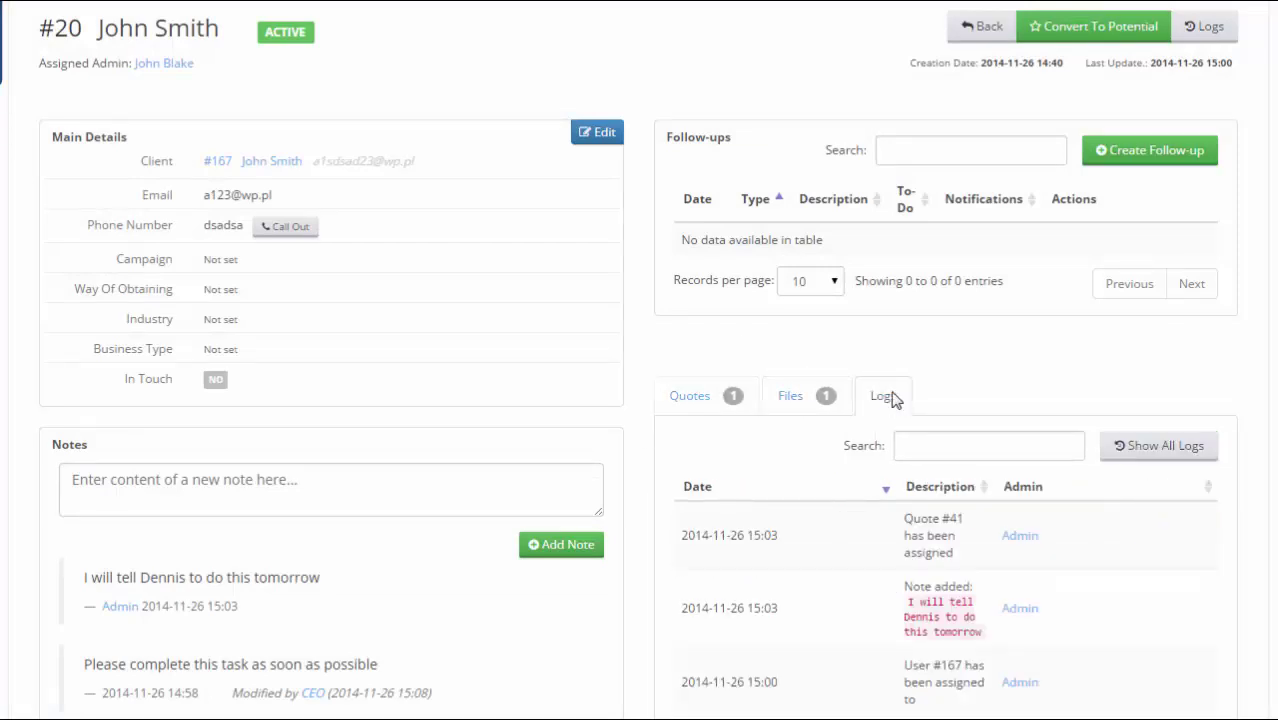
pyautogui.click(163, 63)
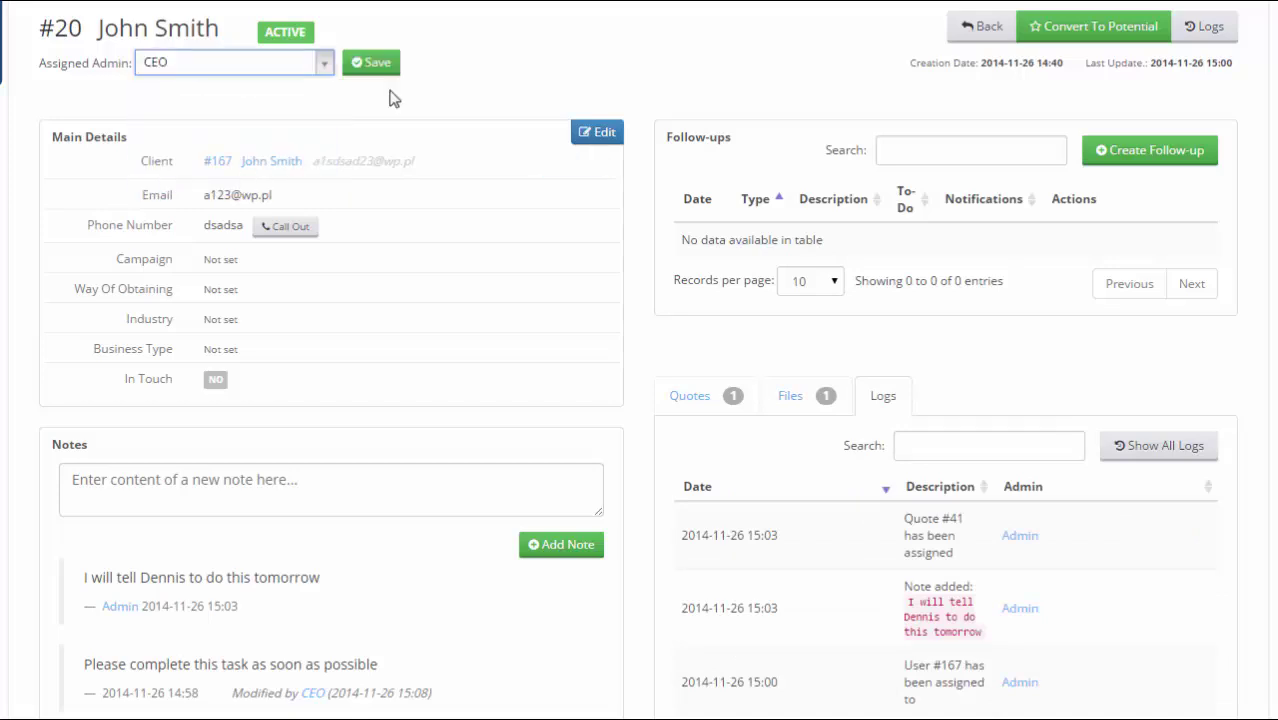
pyautogui.click(371, 62)
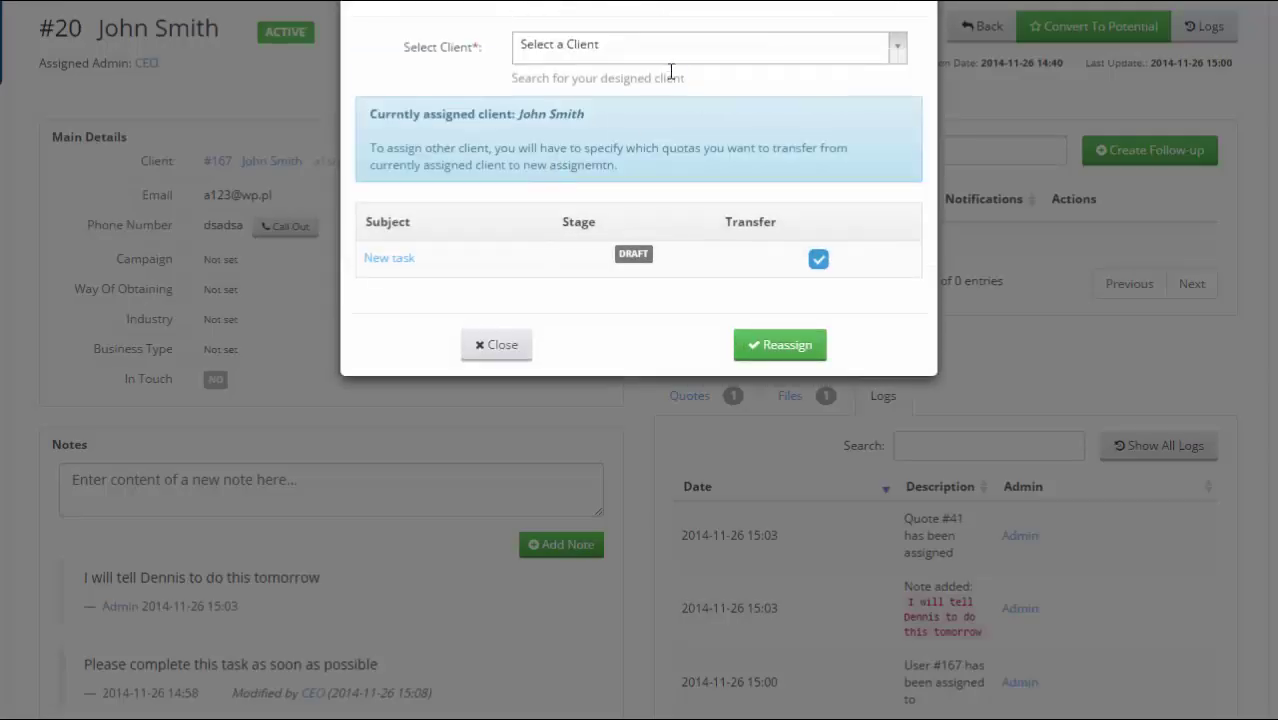
pyautogui.write('ari')
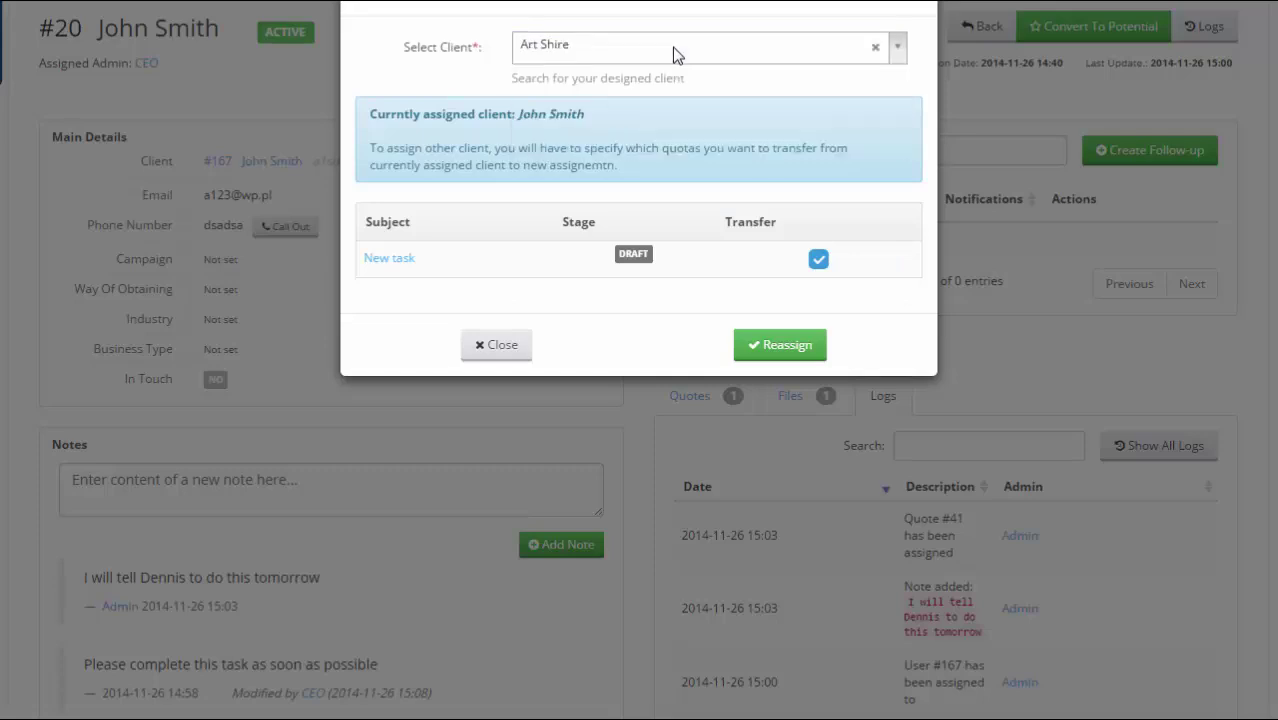
pyautogui.click(780, 344)
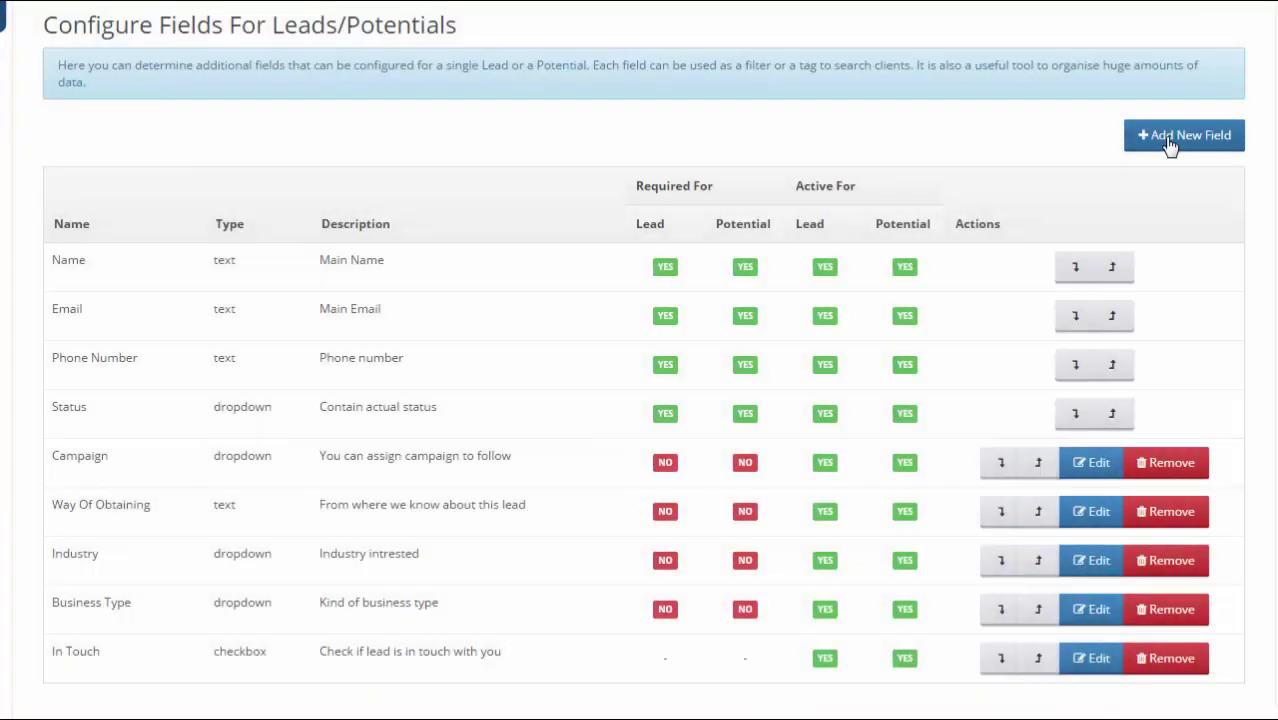
# Add a custom field named 'Test' with description 'None', required for leads
pyautogui.click(1184, 135)
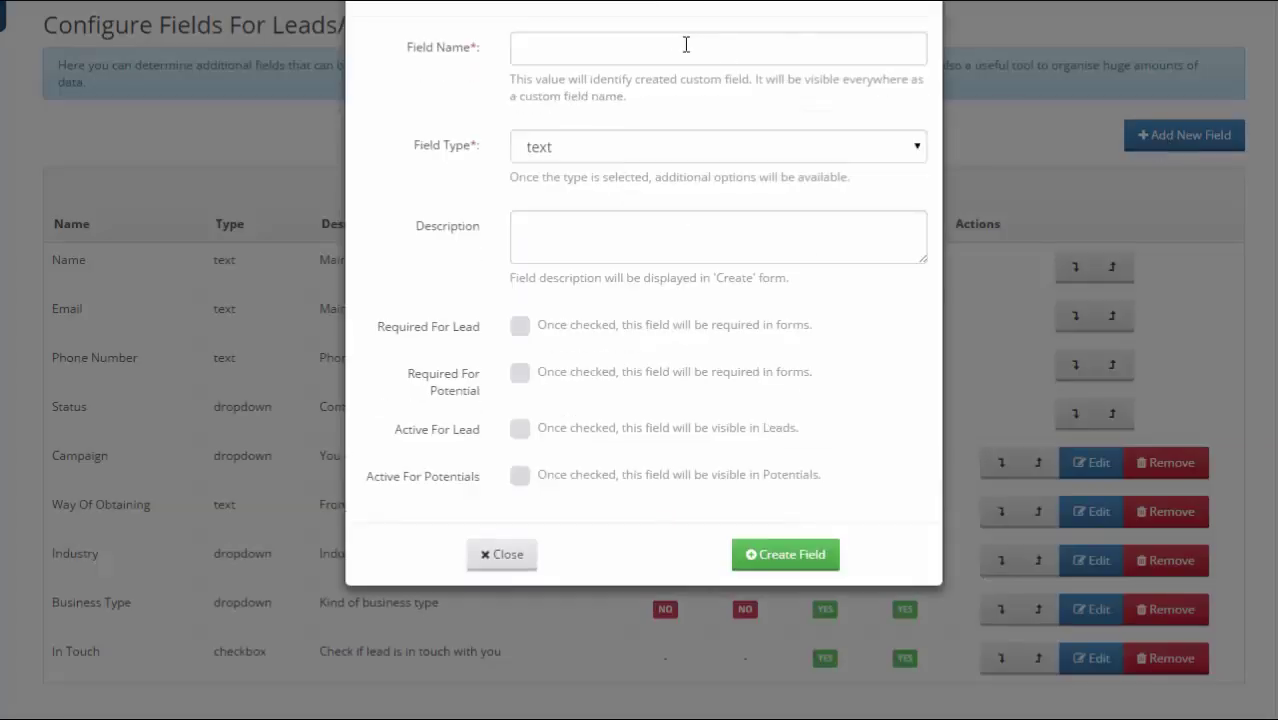
pyautogui.write('Test')
pyautogui.write('N')
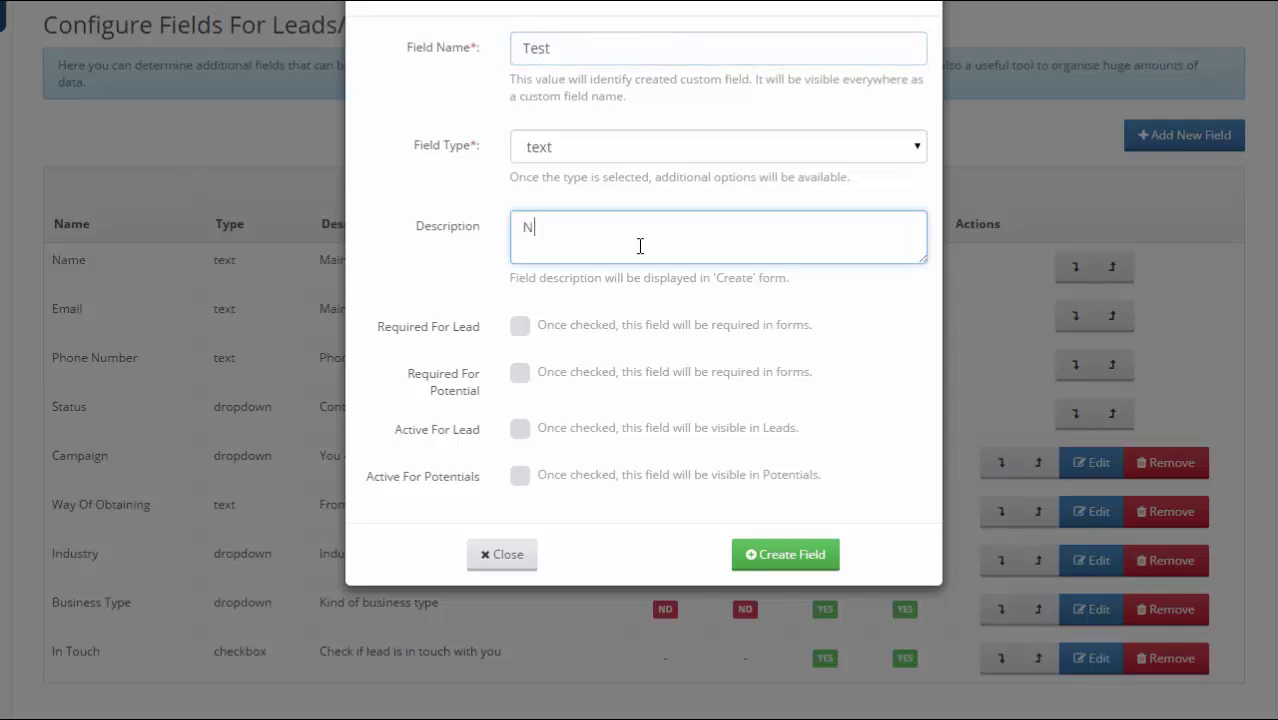
pyautogui.write('one')
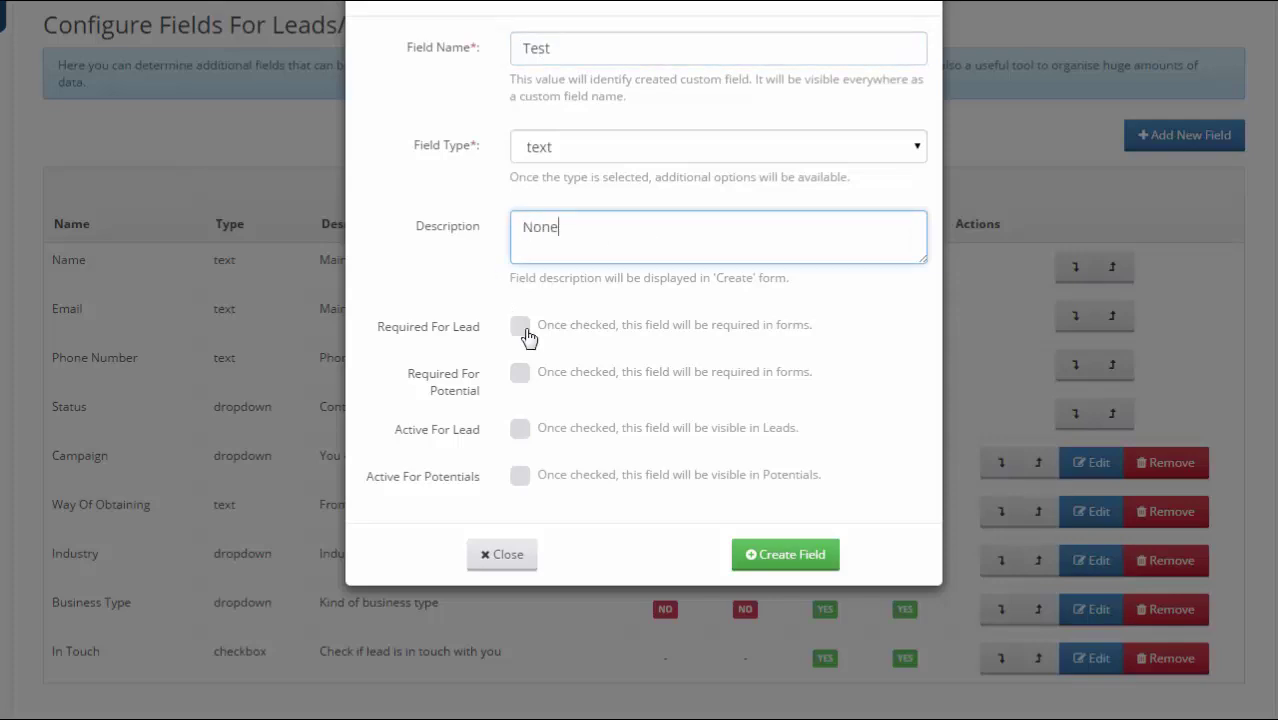
pyautogui.click(520, 325)
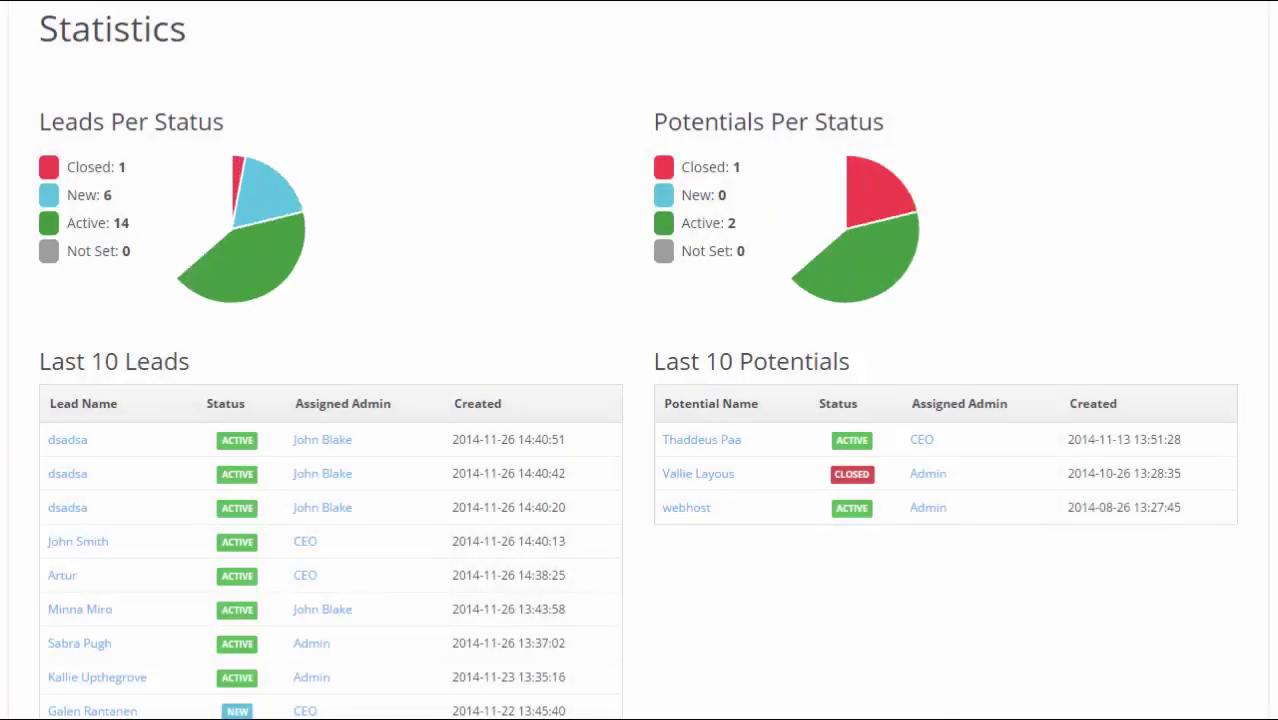
# Scroll through the status pie charts, Sales Admins Overview and the 2014 new-leads-per-month chart
pyautogui.scroll(-3)
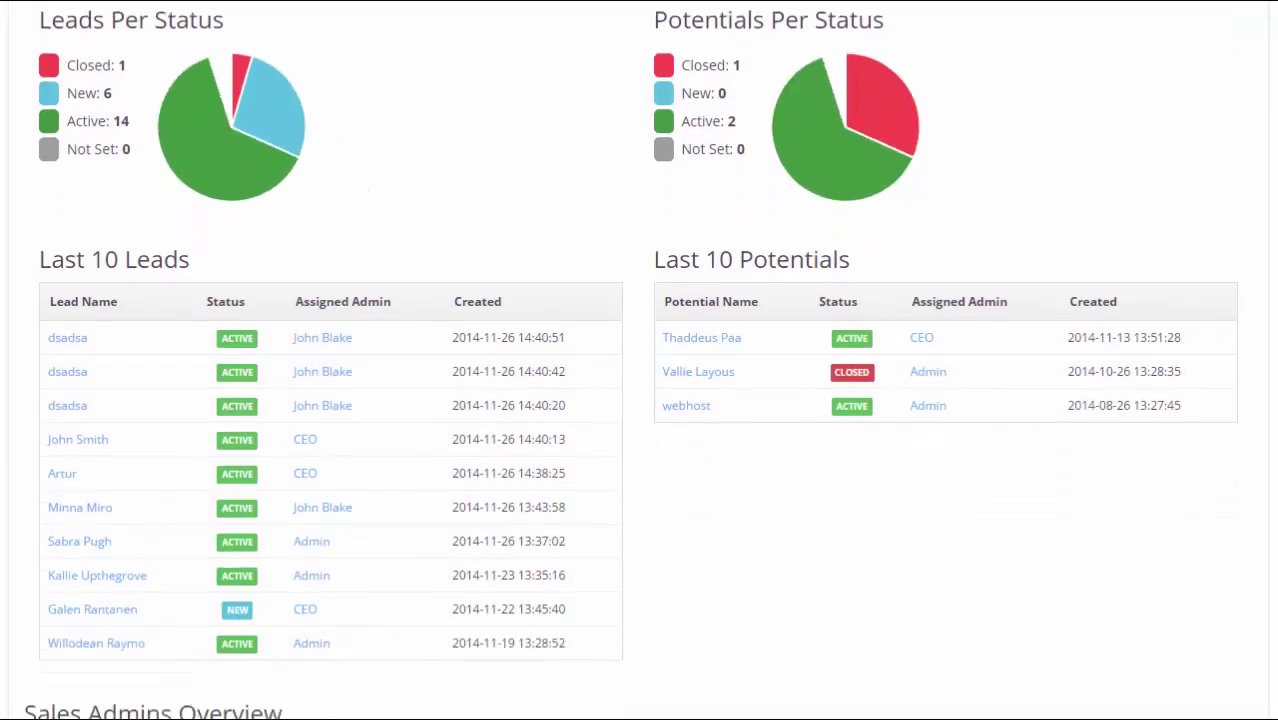
pyautogui.scroll(-3)
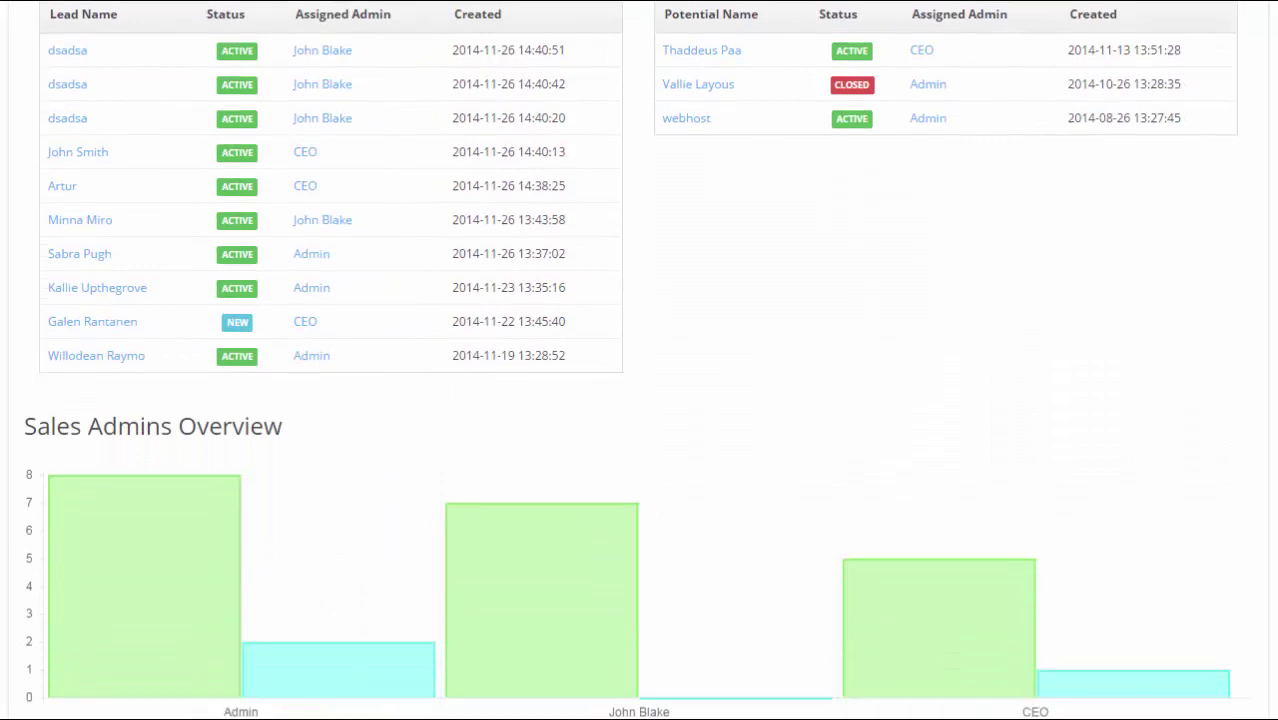
pyautogui.scroll(-3)
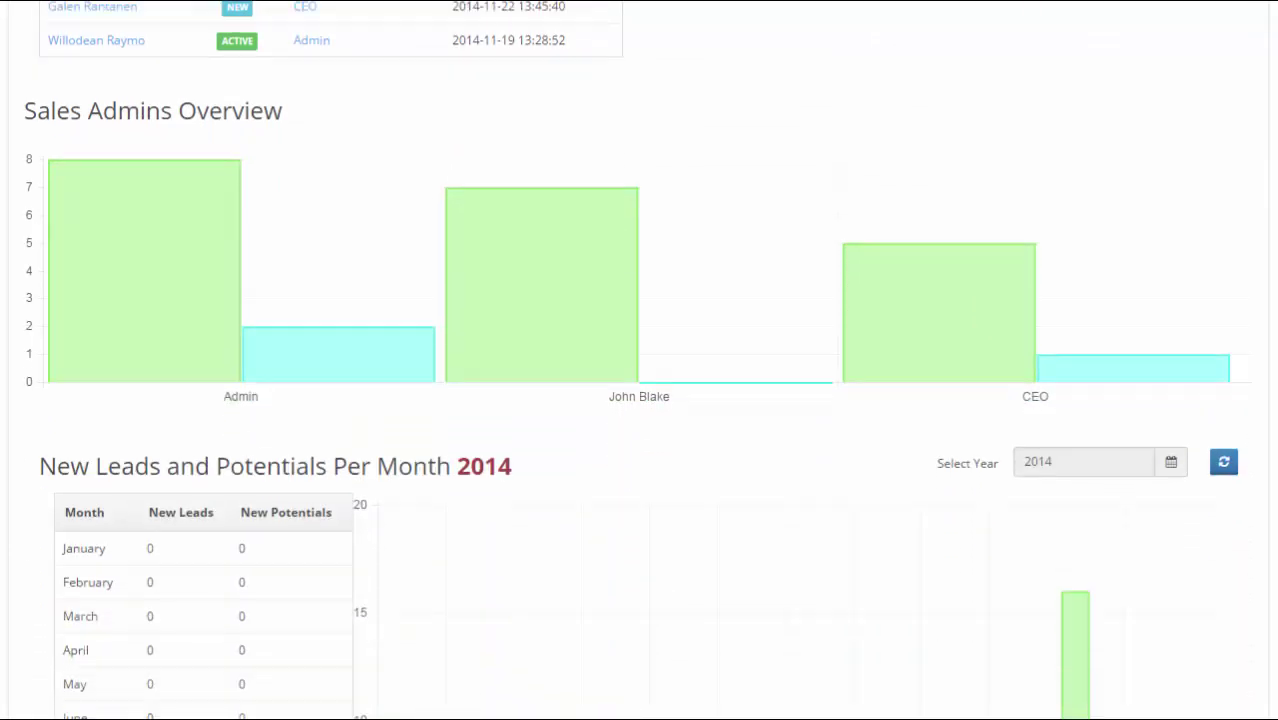
pyautogui.scroll(-3)
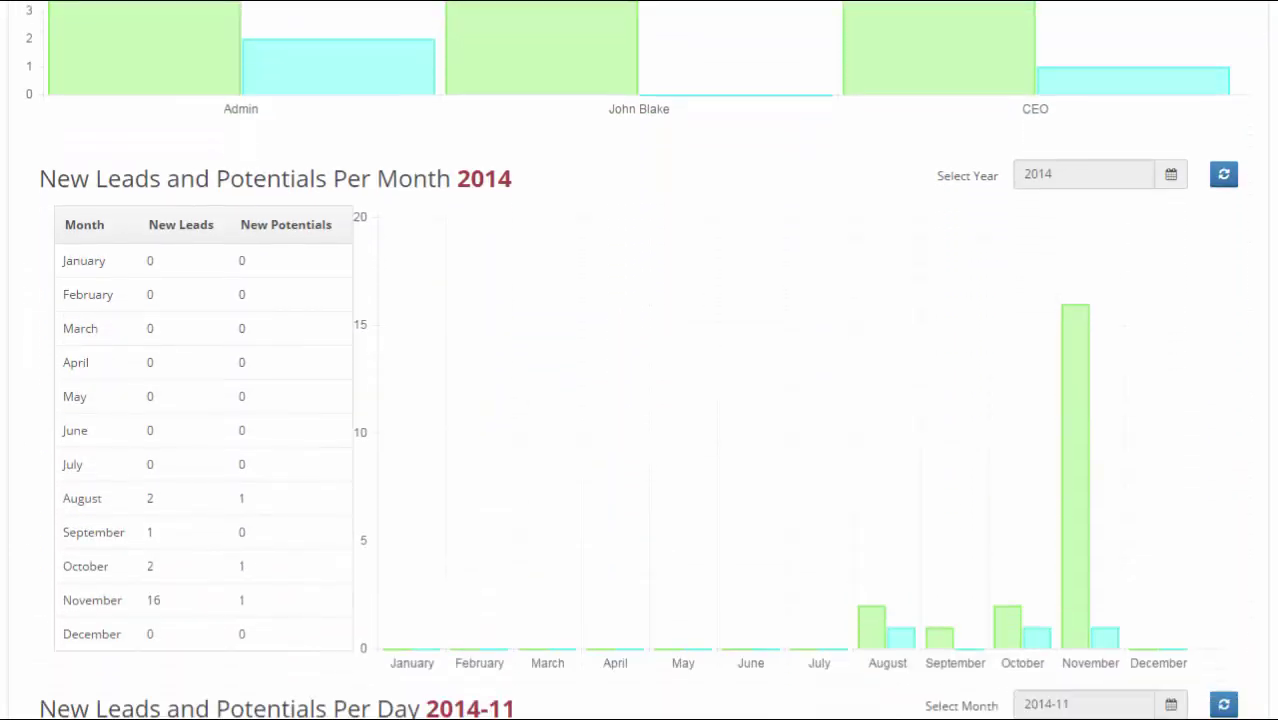
pyautogui.scroll(-3)
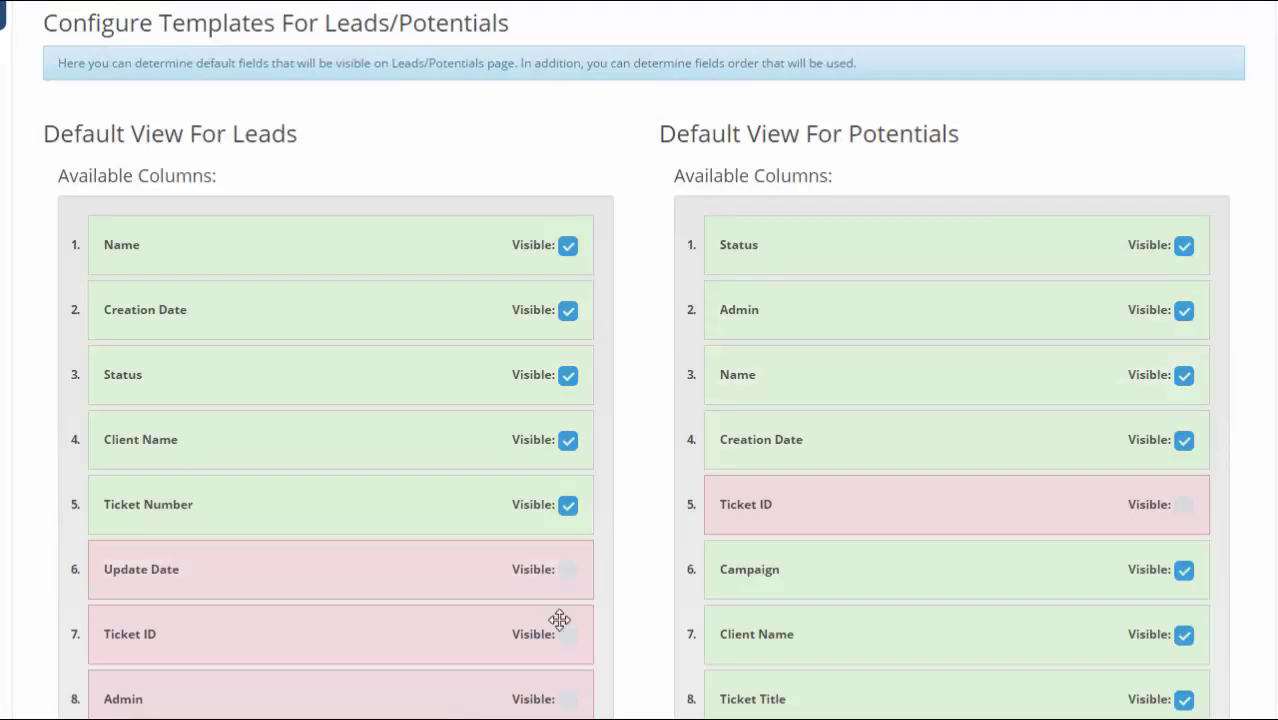
# Open the CRM API documentation from the column templates page
pyautogui.click(567, 634)
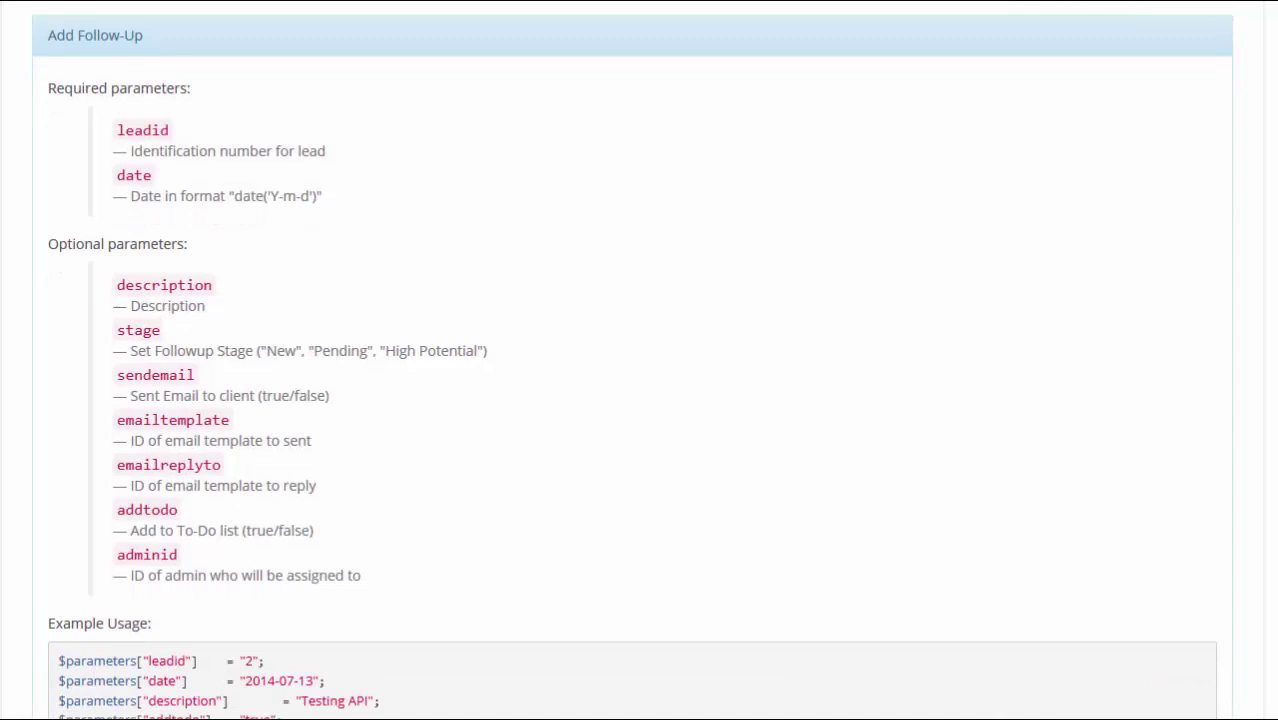
# Scroll the Add Follow-Up method down to its Example Usage and Example Response
pyautogui.scroll(-3)
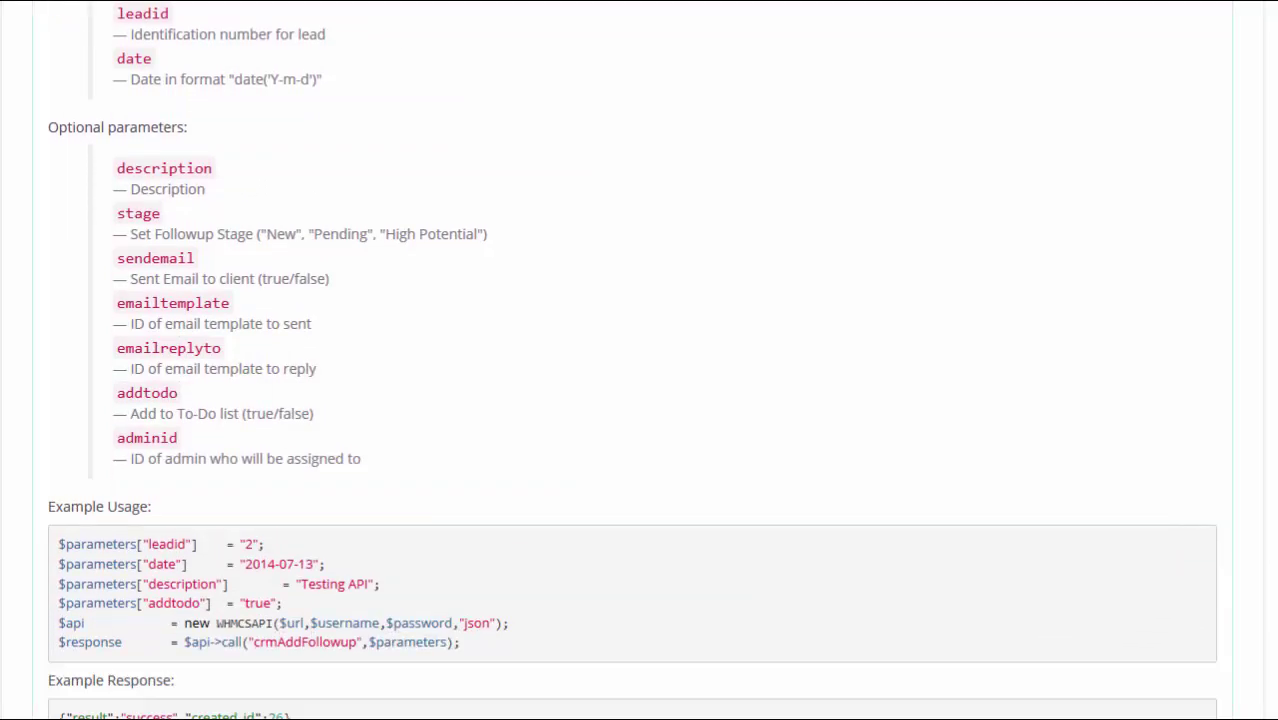
pyautogui.scroll(-3)
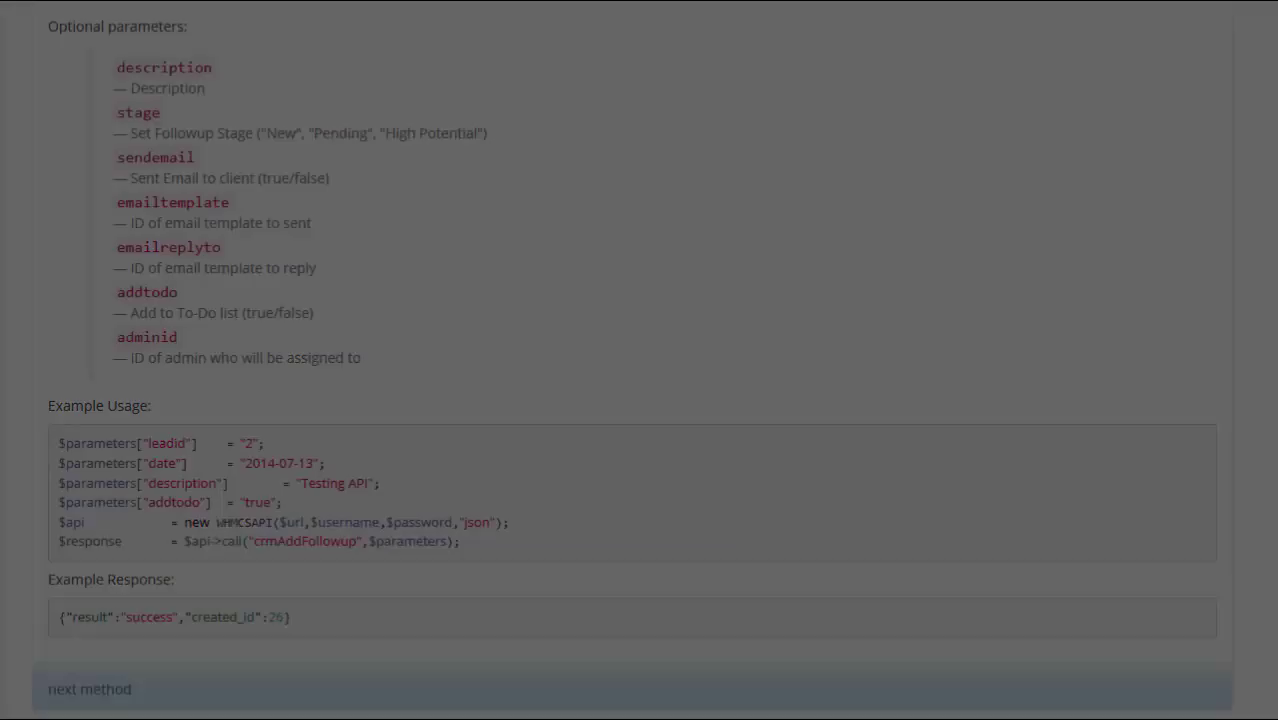